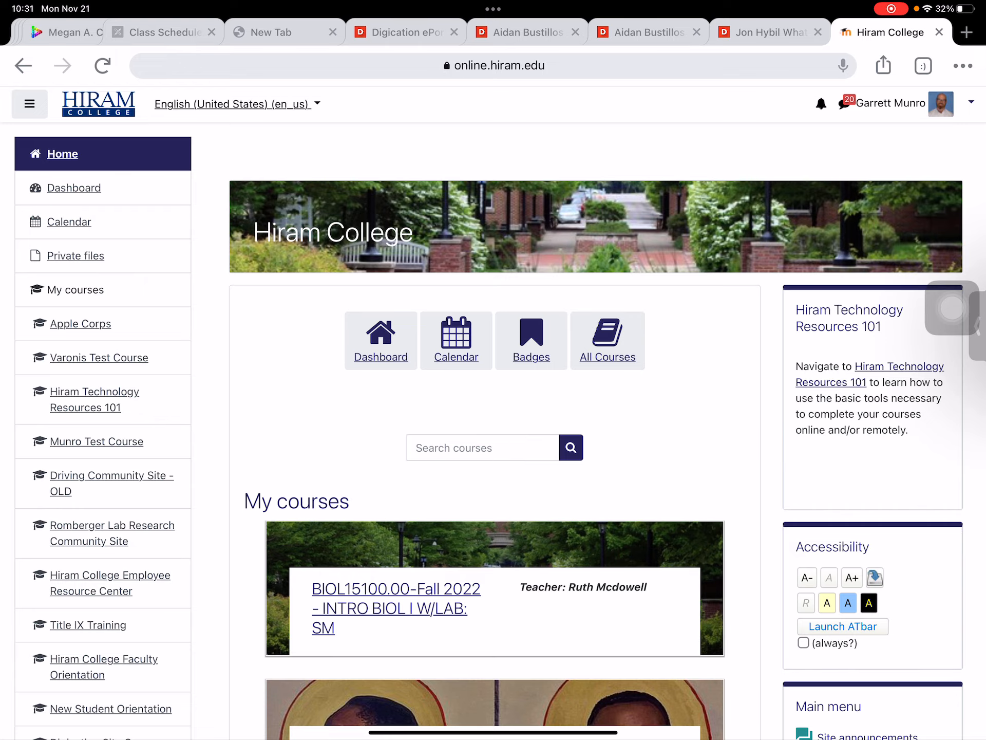
# From the Moodle home page, enter the Hiram Technology Resources 101 course and reach Section 2: ePortfolios
pyautogui.press('Home')
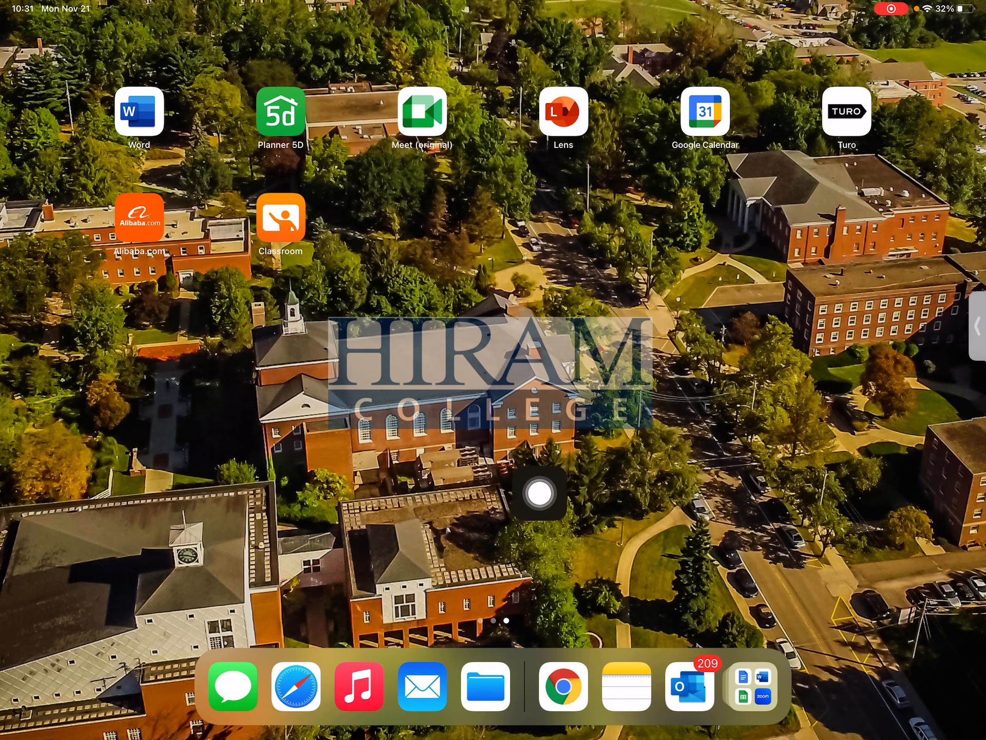
pyautogui.moveTo(536, 510); pyautogui.dragTo(955, 308)
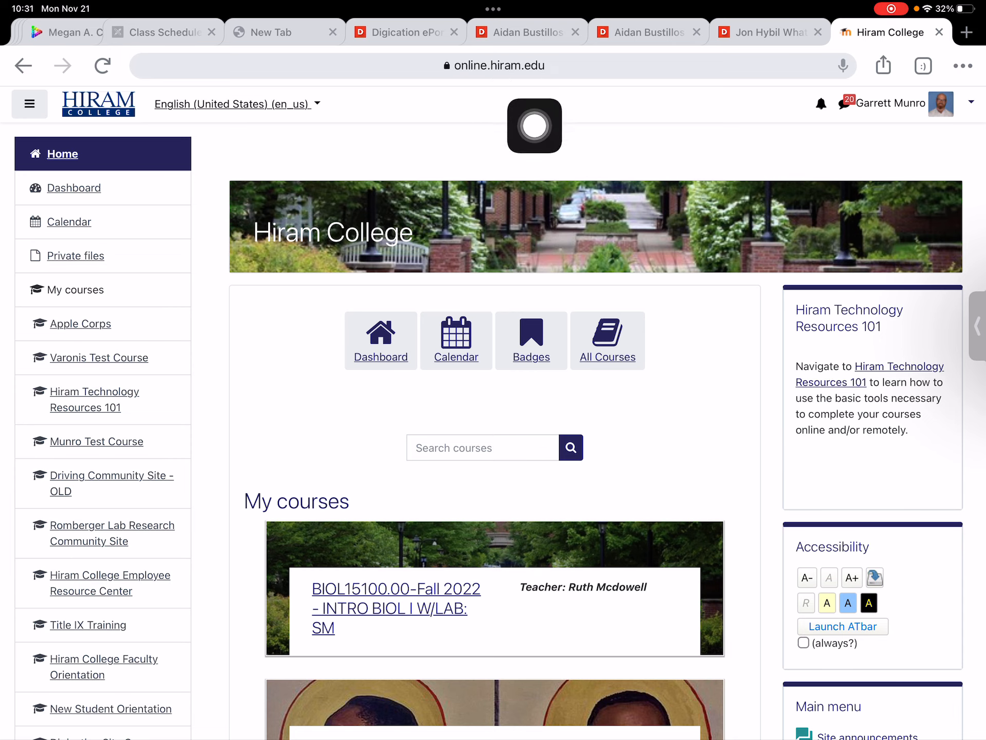
pyautogui.scroll(-3)
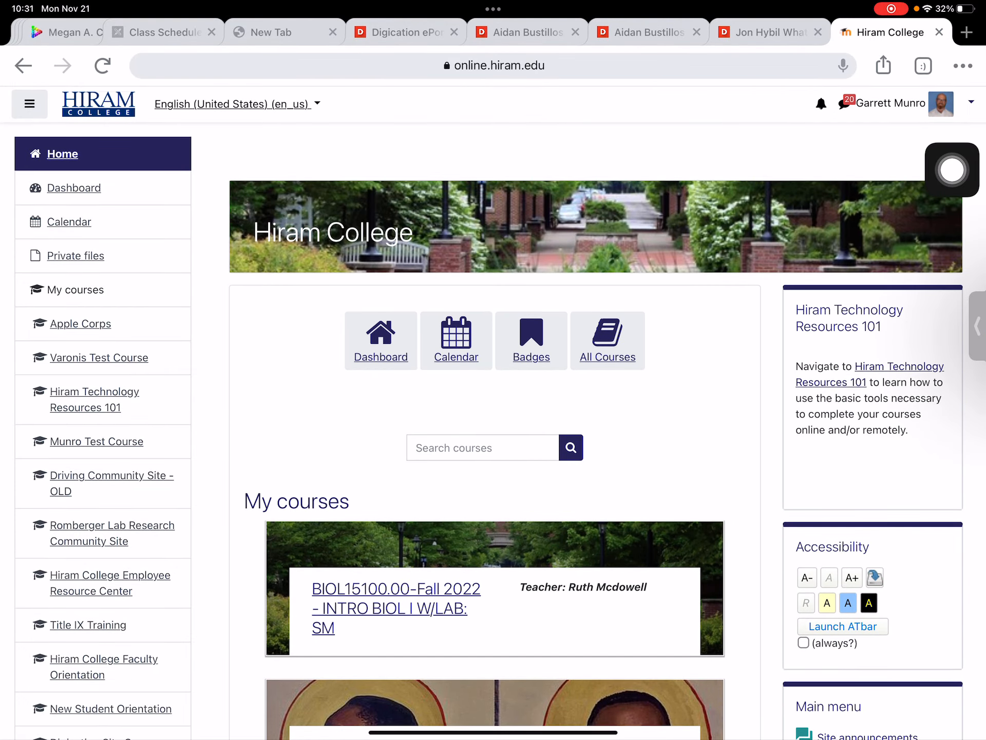
pyautogui.scroll(-3)
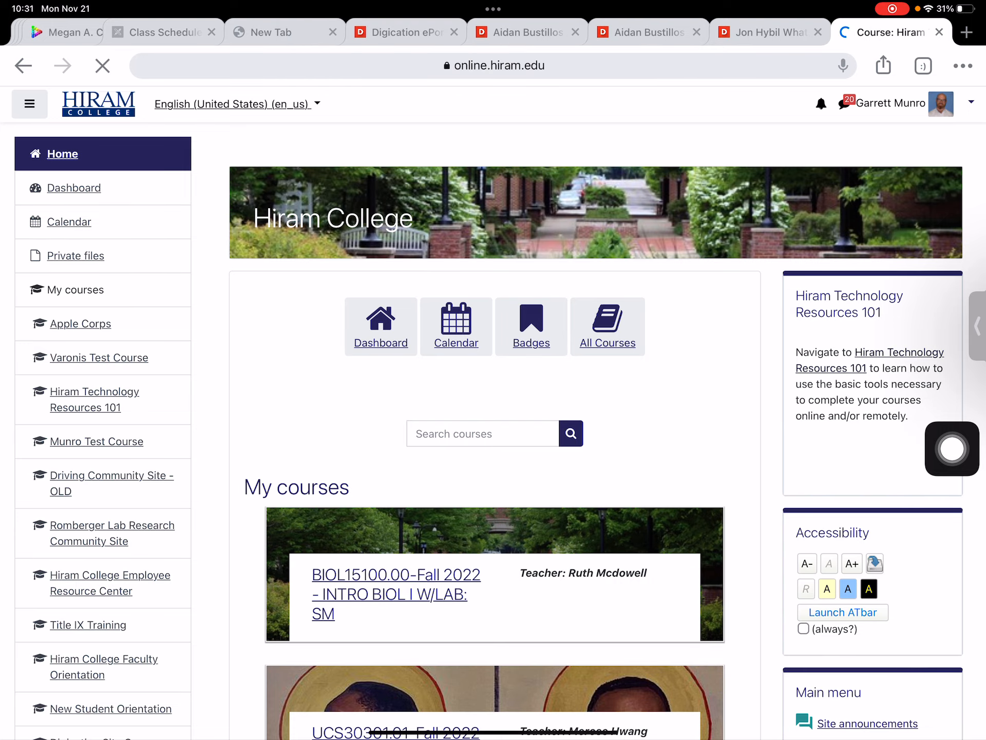
pyautogui.click(86, 400)
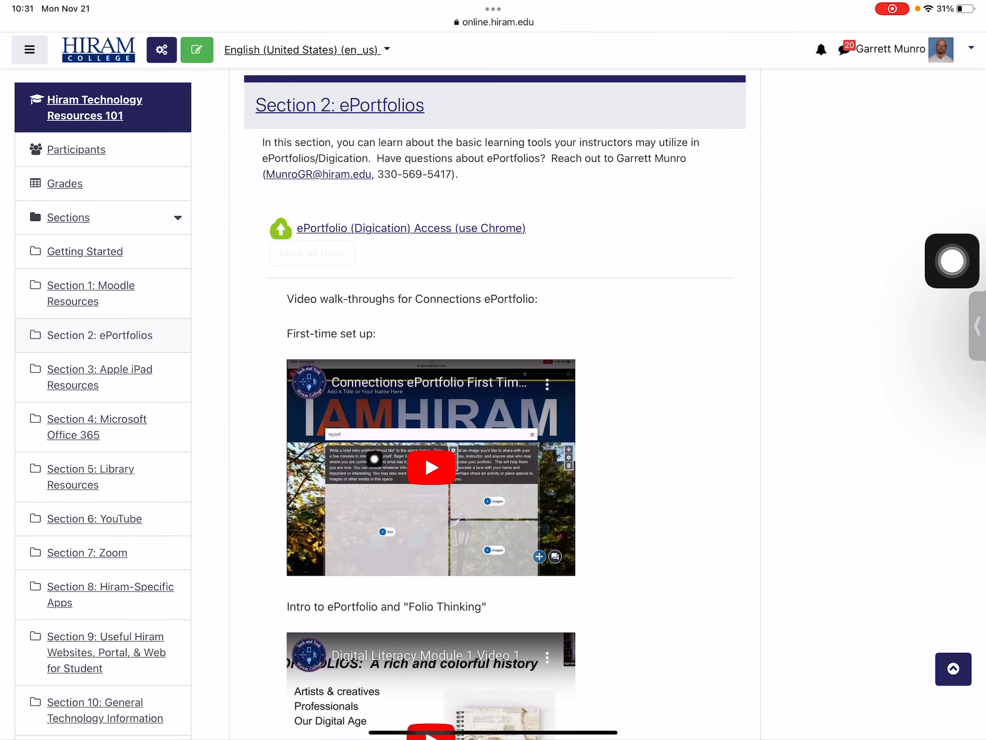
pyautogui.scroll(-3)
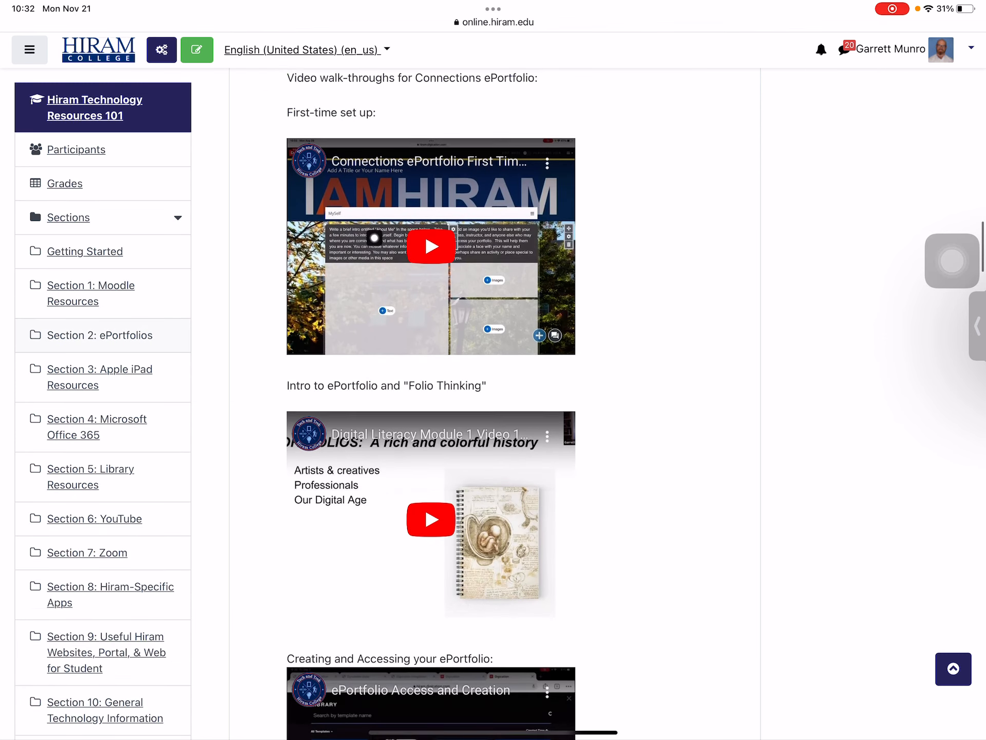
pyautogui.scroll(-3)
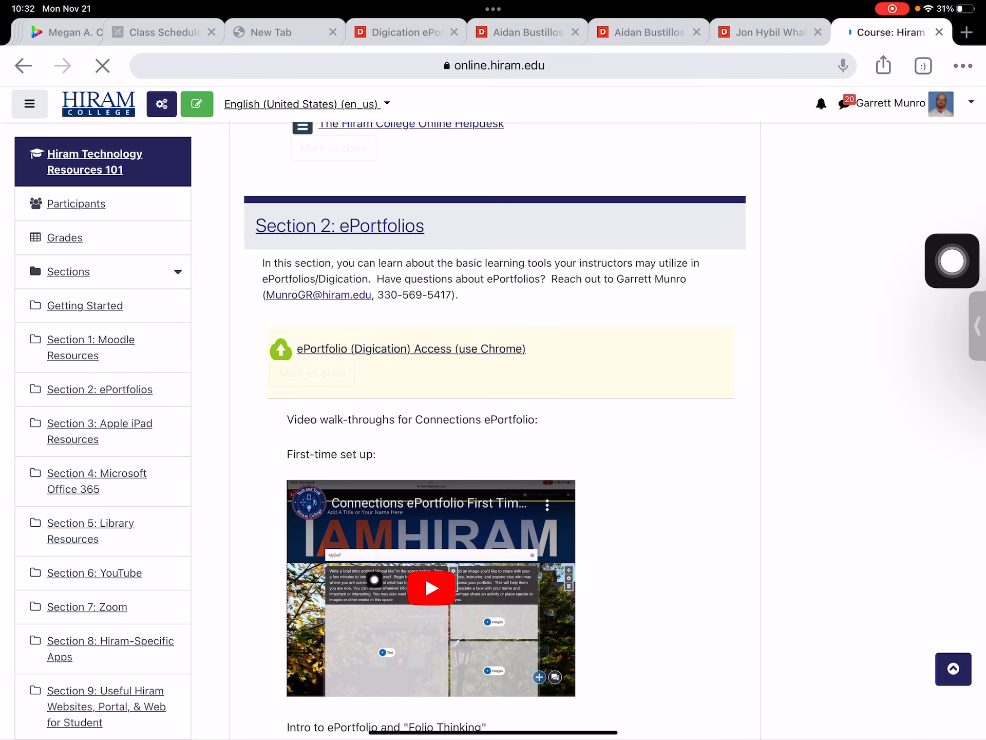
# Follow the ePortfolio (Digication) Access link and locate Garrett Munro's ePortfolio in All My ePortfolios
pyautogui.click(411, 348)
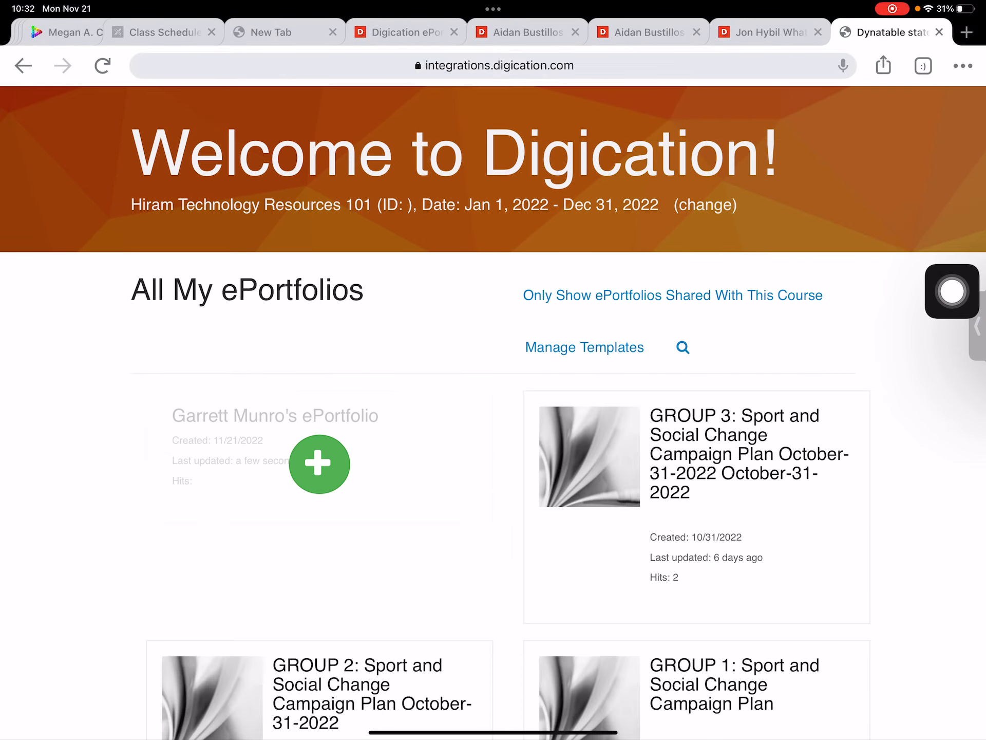
pyautogui.scroll(-3)
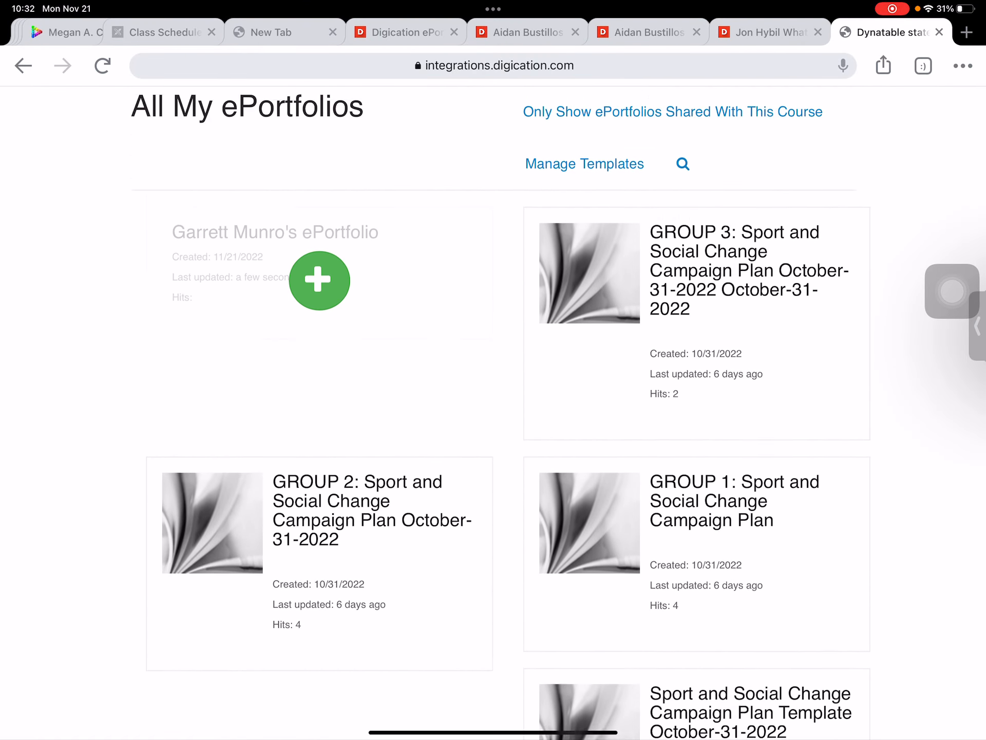
pyautogui.scroll(-3)
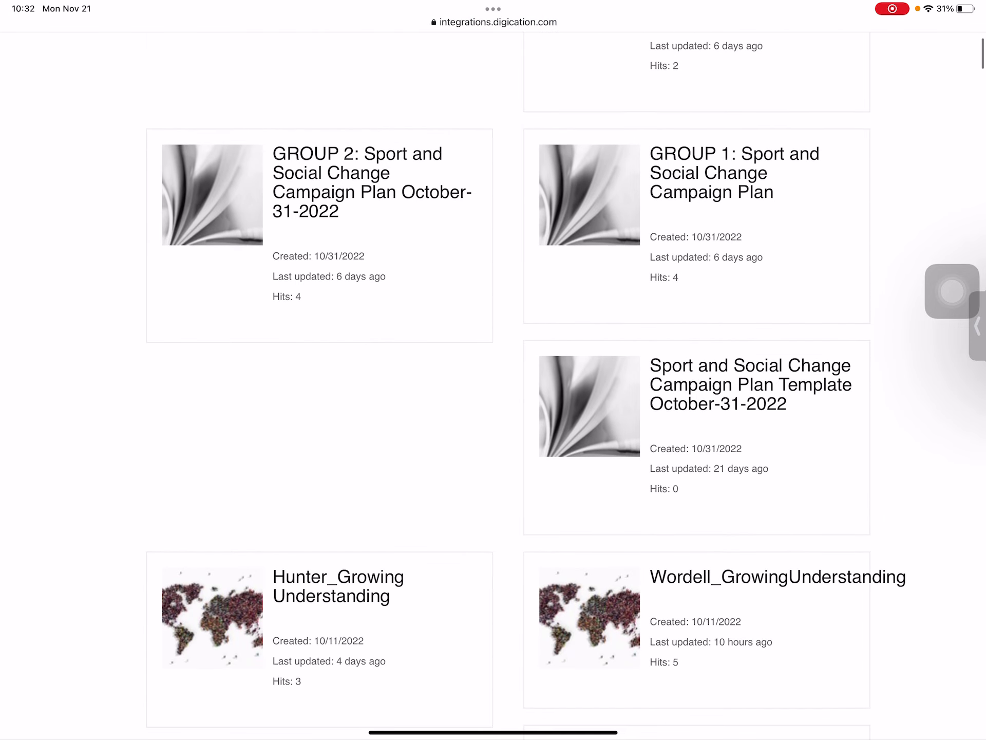
pyautogui.scroll(-3)
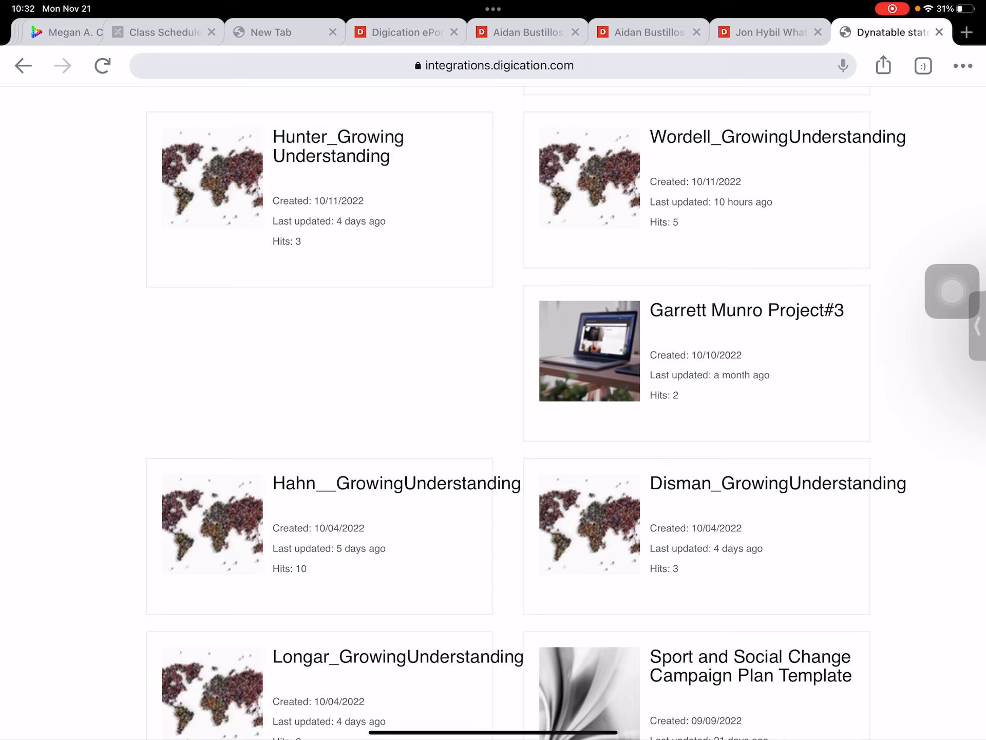
pyautogui.scroll(-3)
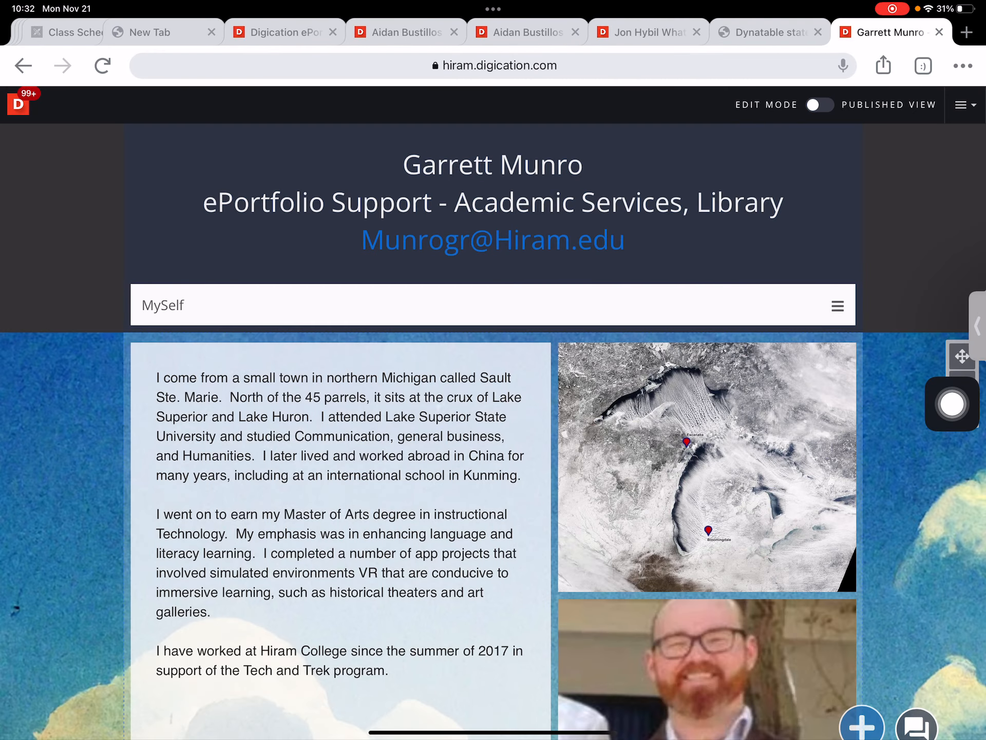
# Edit the header section and bring up Page Settings listing the portfolio's pages
pyautogui.click(492, 200)
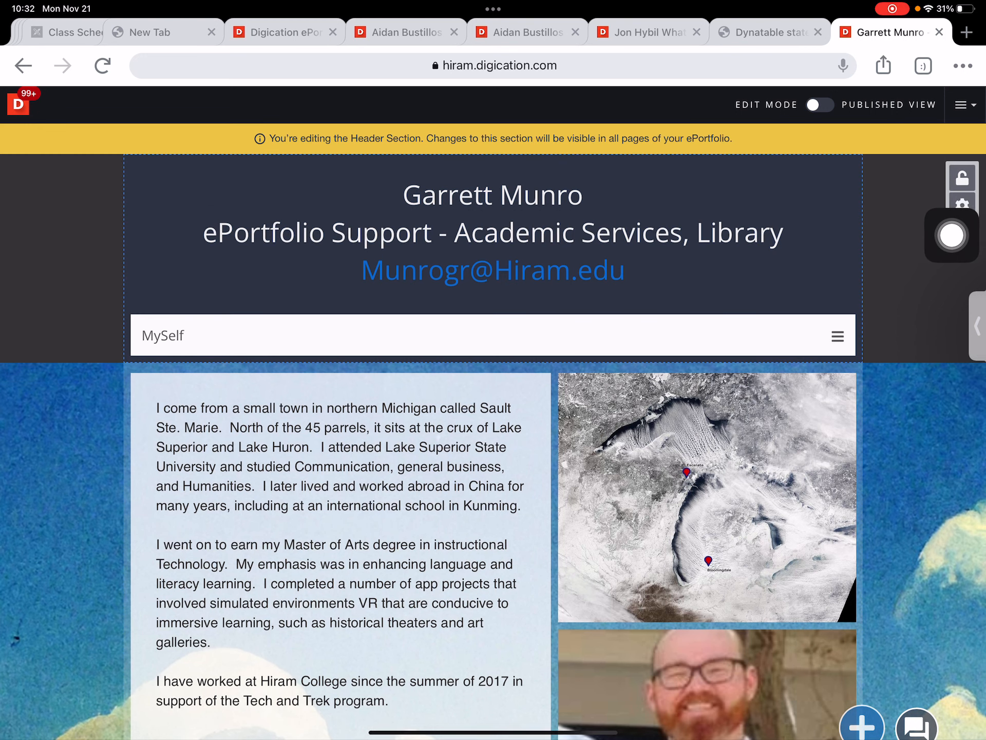
pyautogui.click(493, 353)
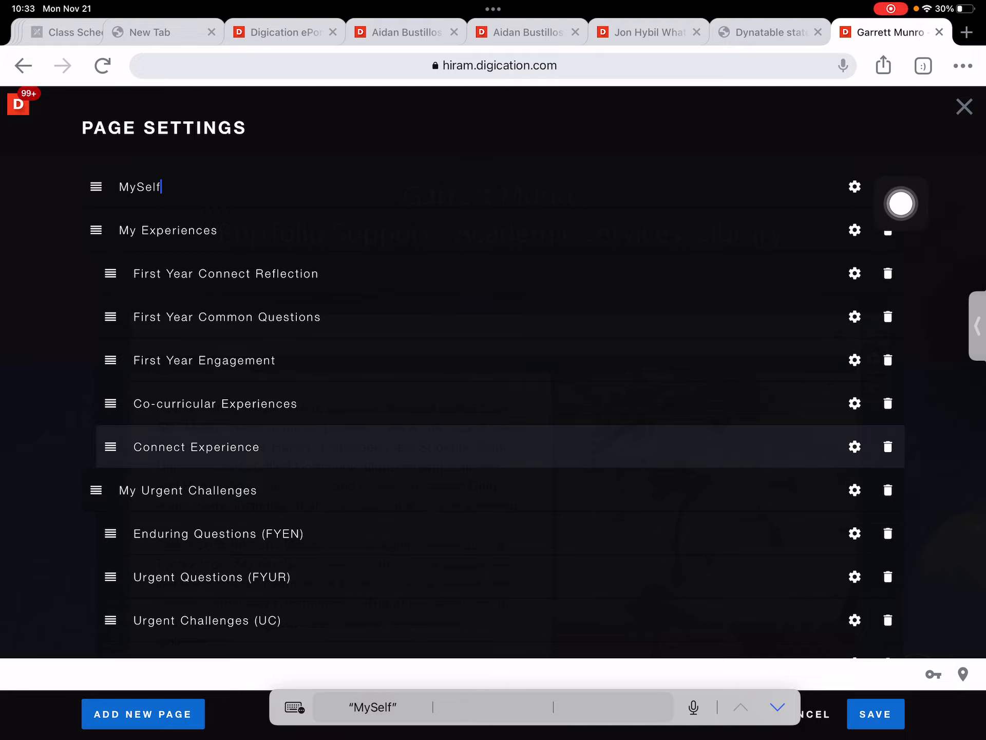
pyautogui.scroll(-3)
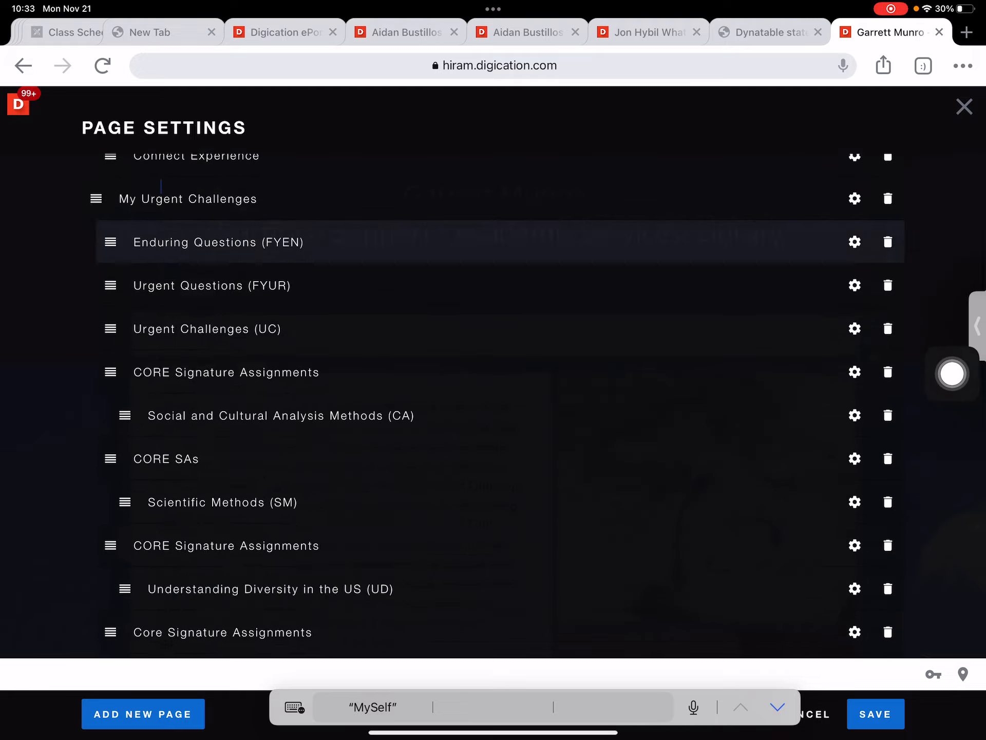
pyautogui.scroll(-3)
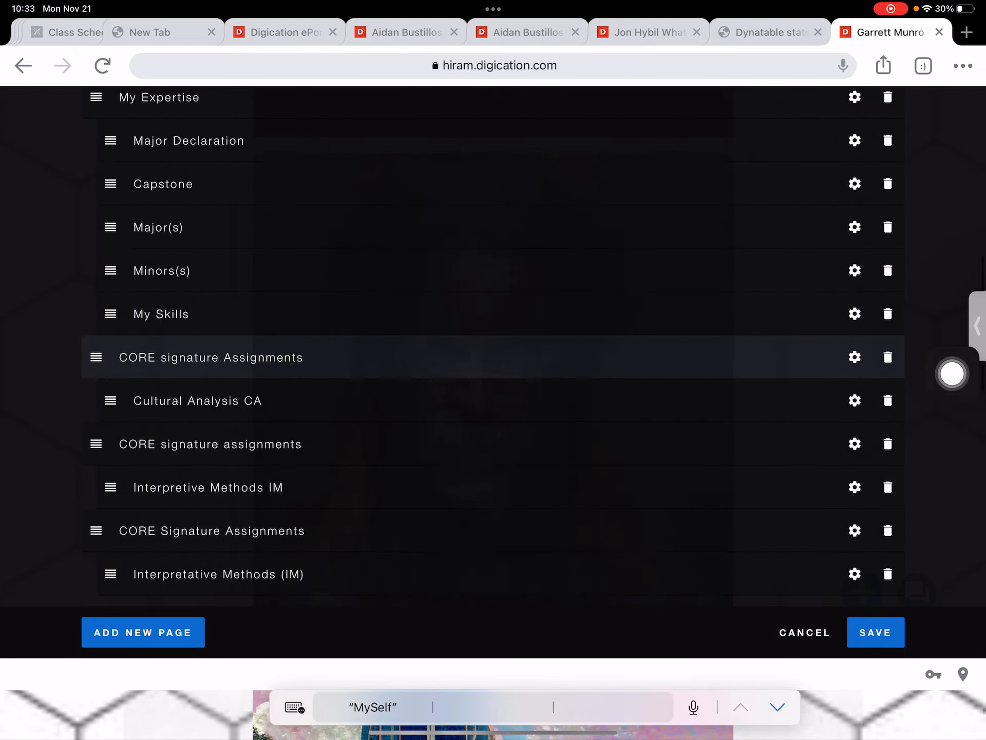
# Add a new blank page named 'My new Page' to the page list
pyautogui.click(143, 632)
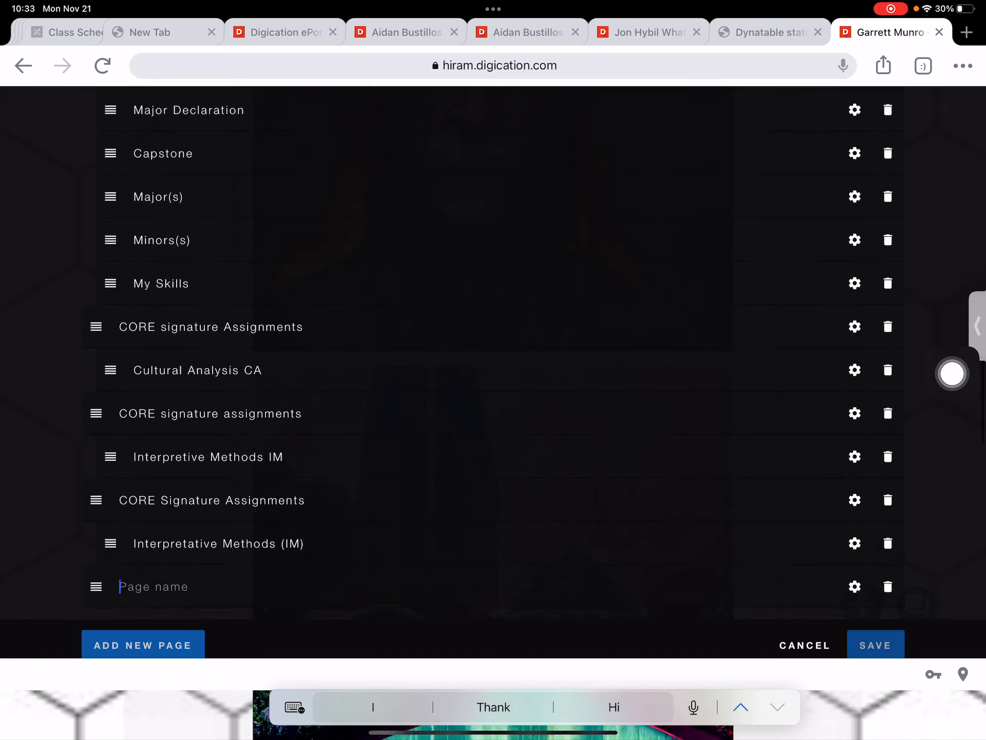
pyautogui.write('My')
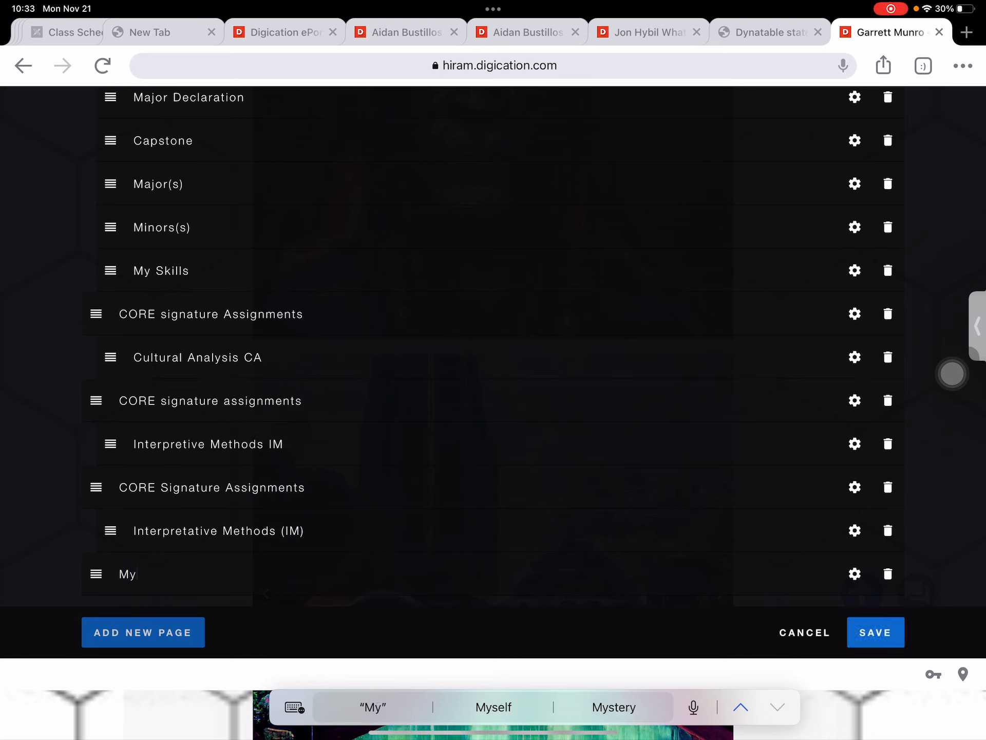
pyautogui.write('new')
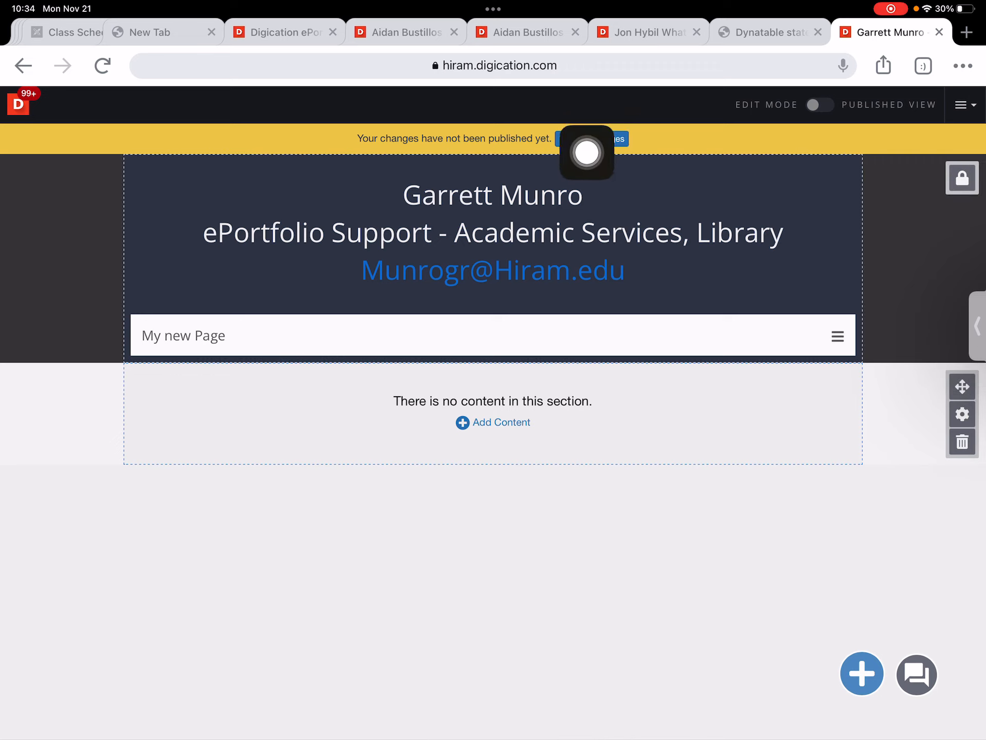
# Publish the pending changes and dismiss the published confirmation
pyautogui.click(596, 138)
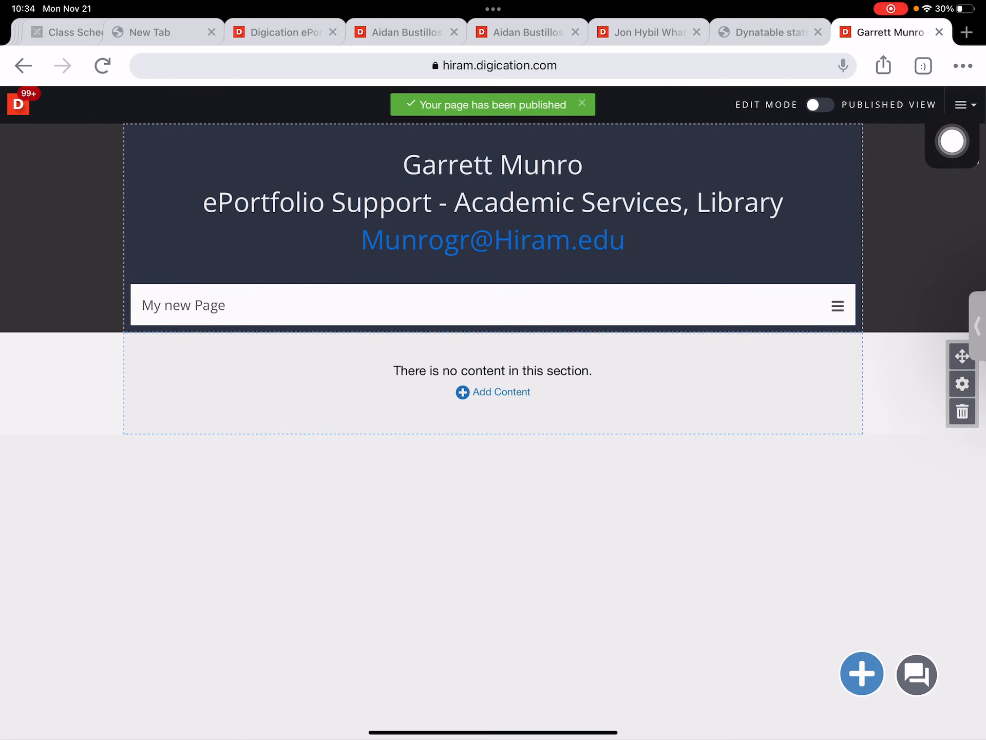
pyautogui.click(582, 105)
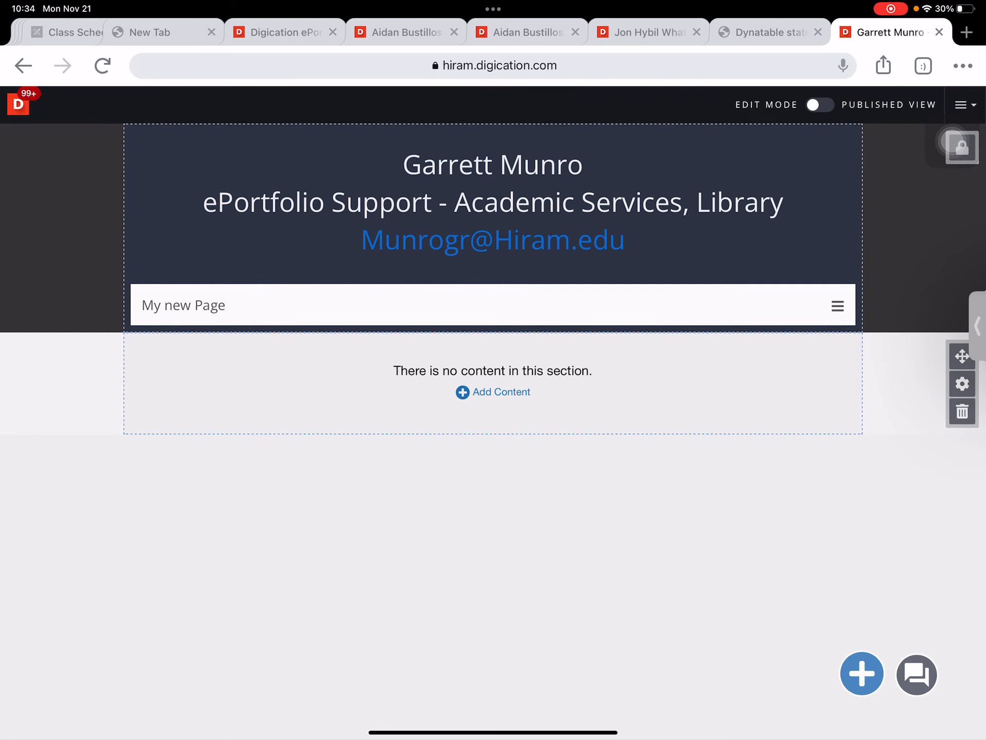